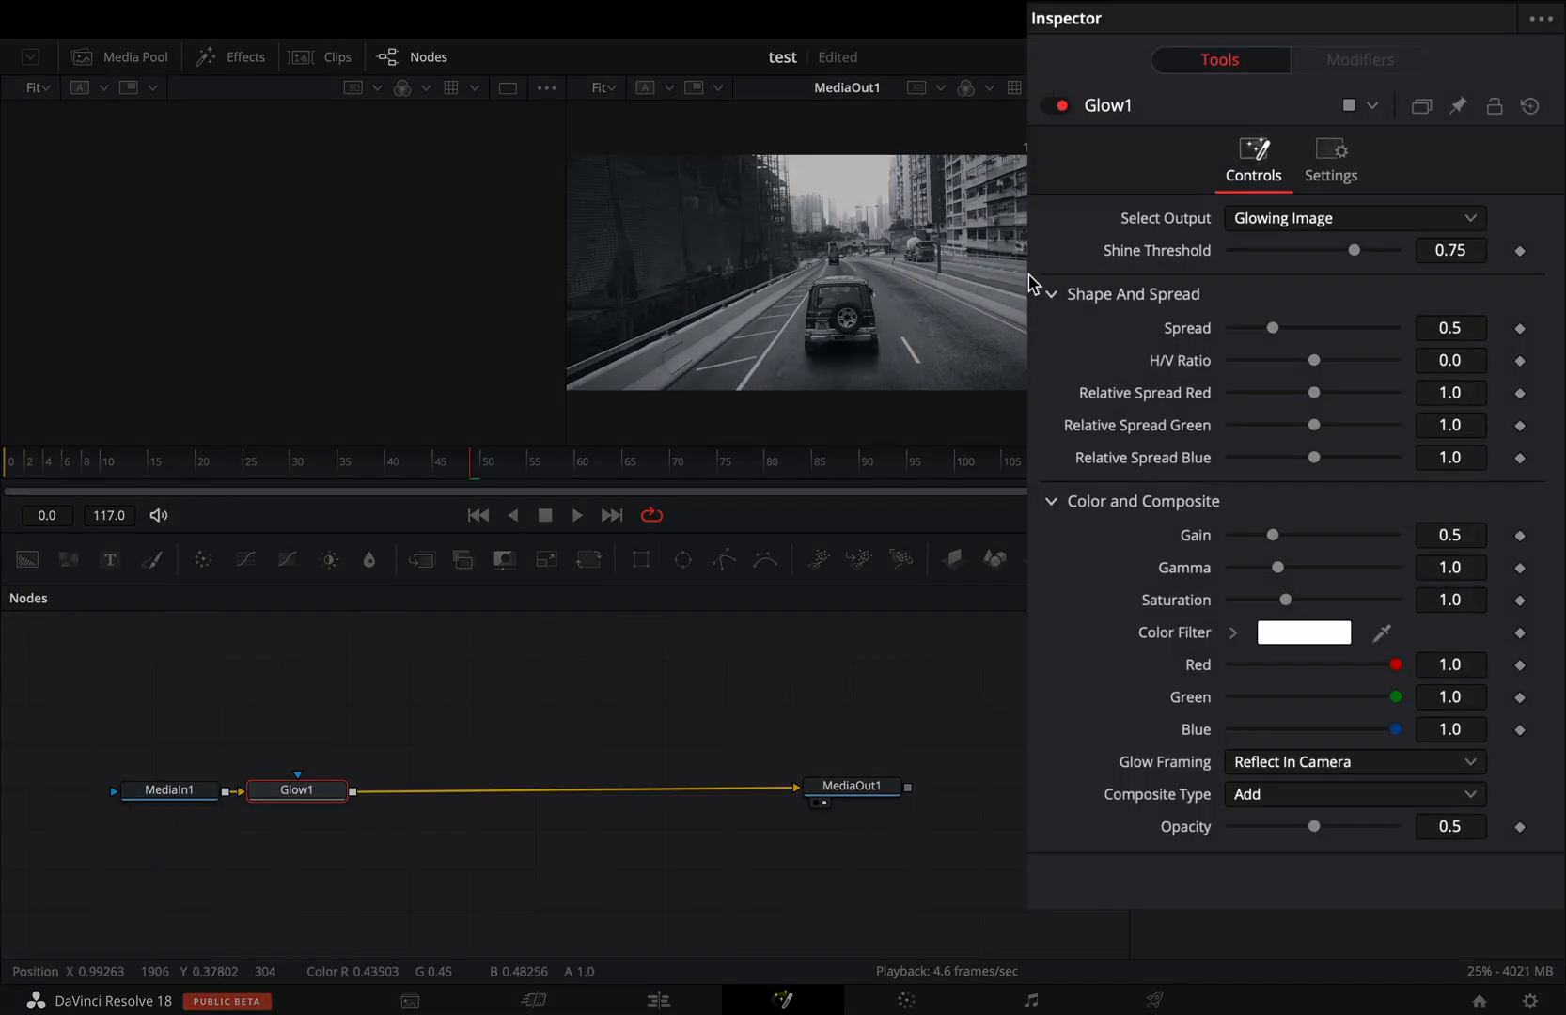
Step: Insert a Drip tool on the connection between Glow1 and MediaOut1 so the footage ripples
left_click_drag(1274, 327, 1256, 327)
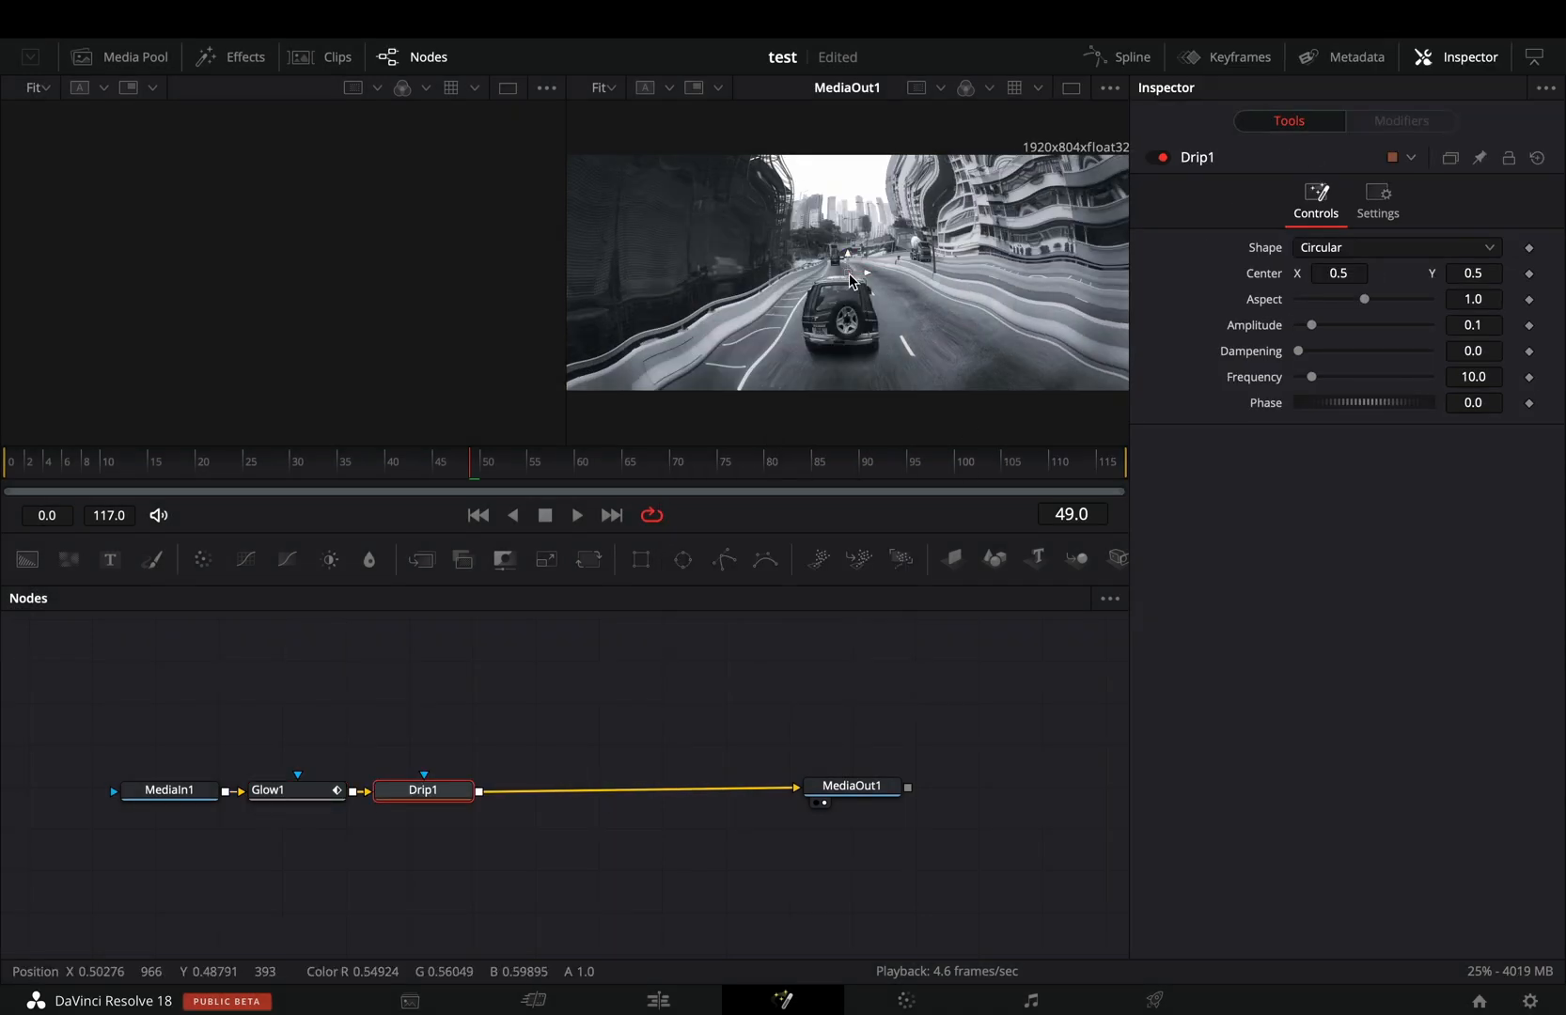
Step: Recentre the Drip ripple in the viewer and review its blend and mask settings
left_click_drag(851, 280, 843, 292)
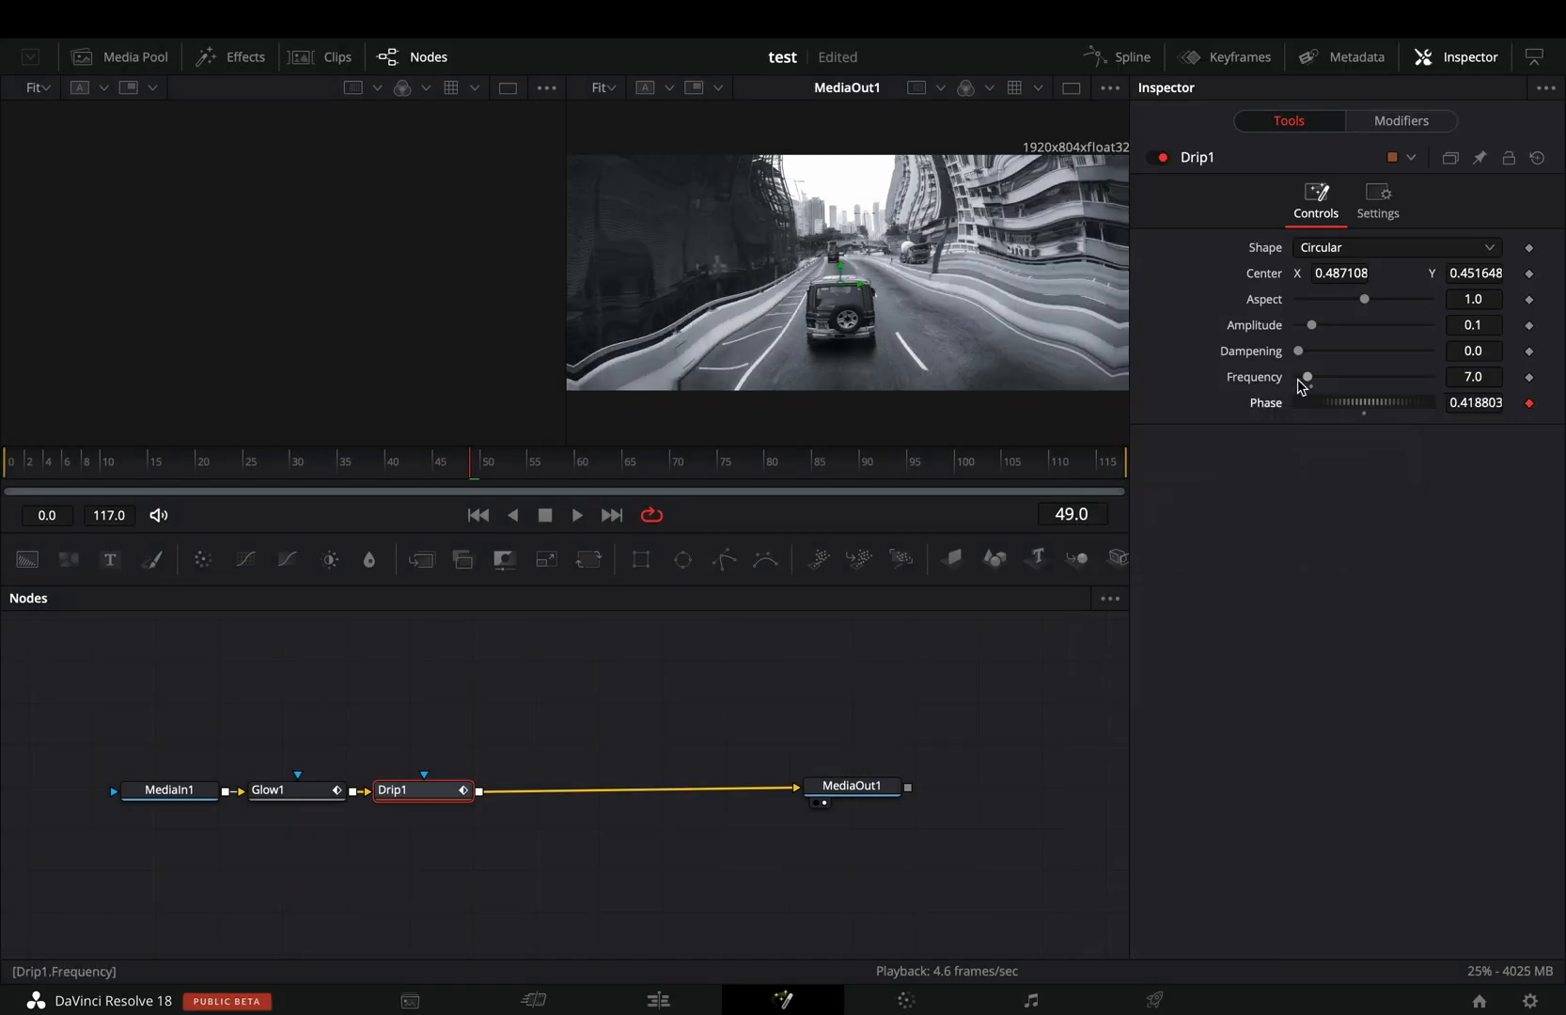
left_click(1378, 203)
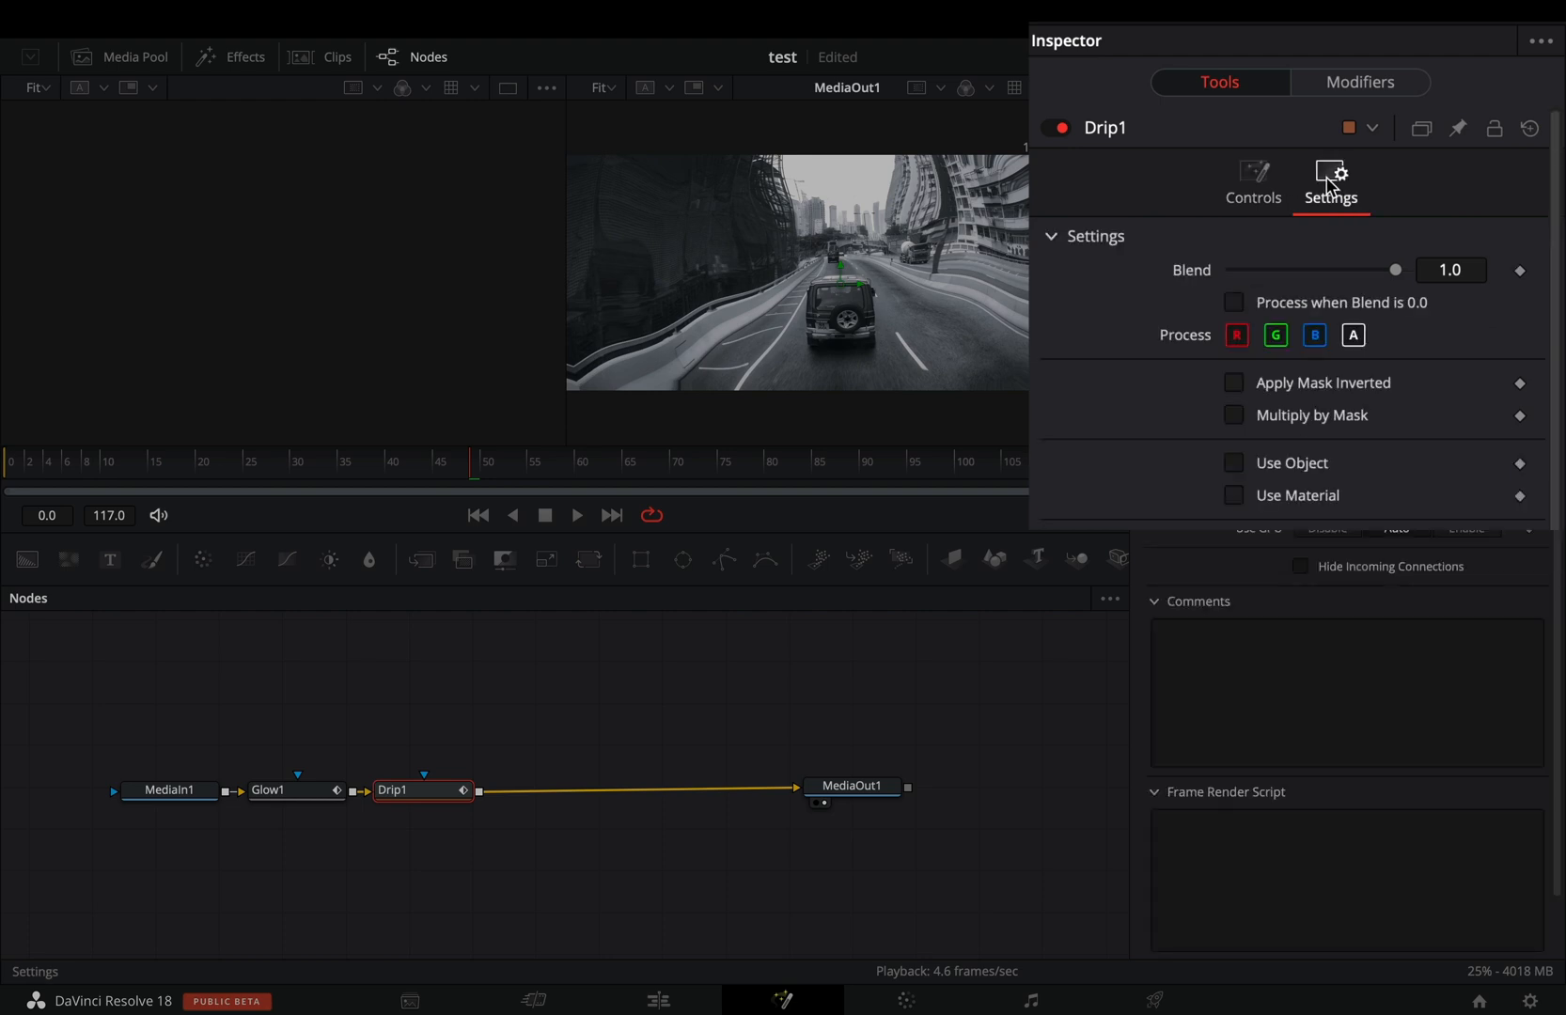
Step: Insert a MotionTrails node after Drip1 and enter 15 for its trail setting
left_click_drag(1395, 270, 1316, 271)
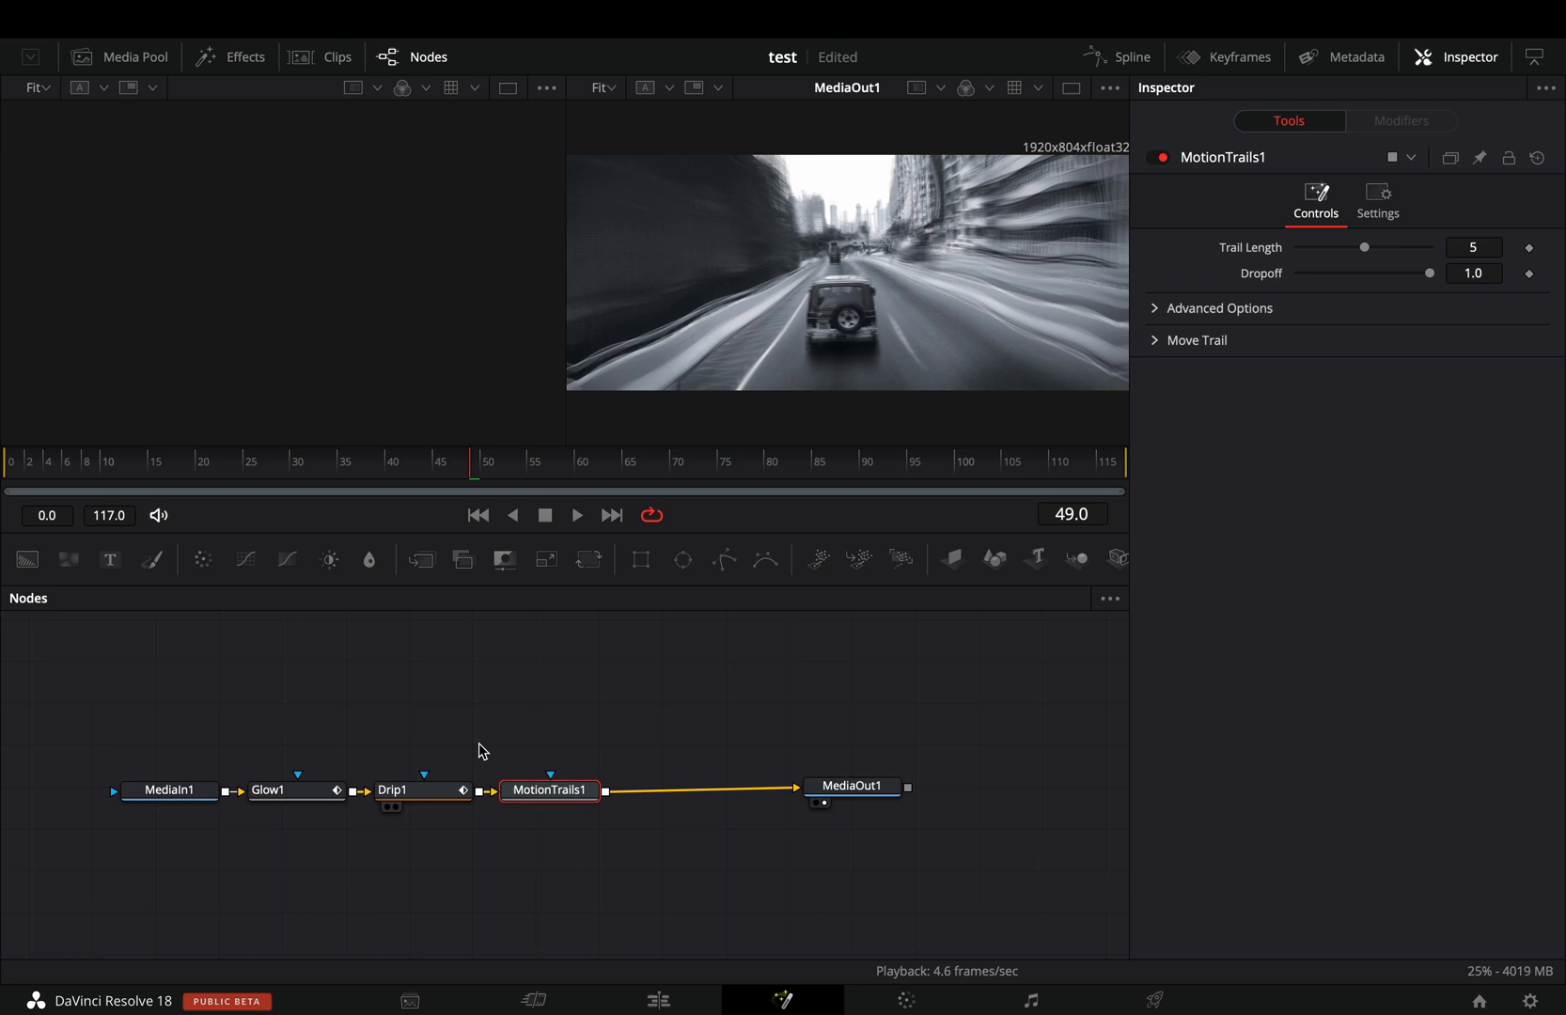
type("15")
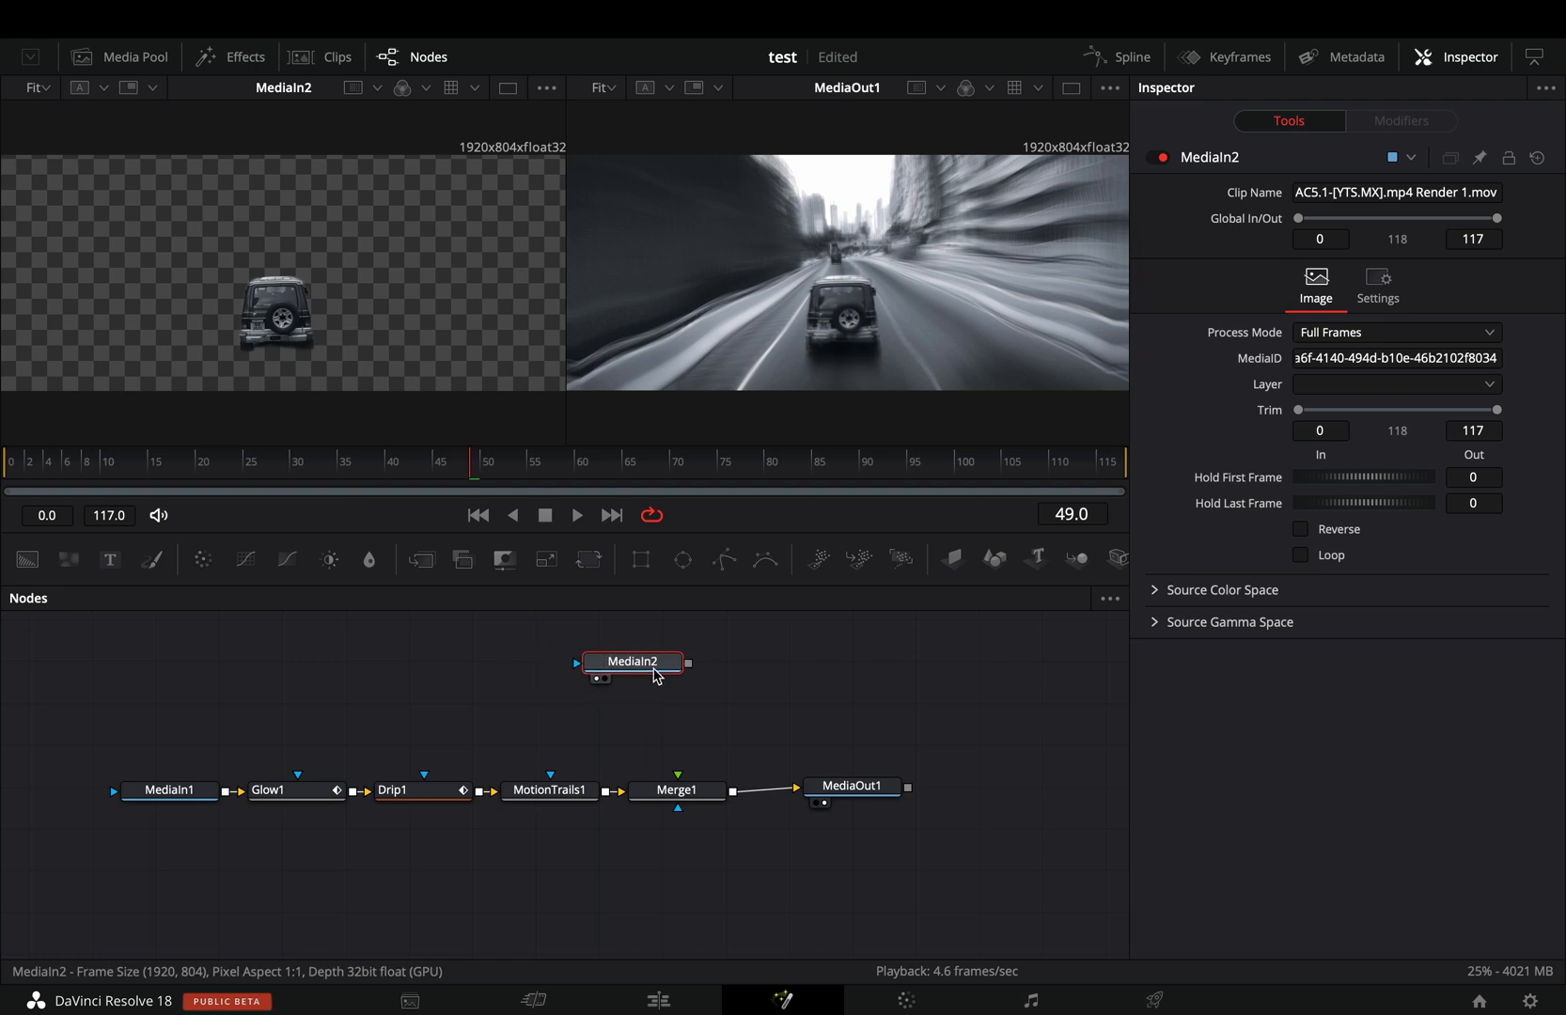
Step: Wire MediaIn2's cut-out car clip into Merge1's foreground input over the trailed footage
left_click_drag(633, 679, 677, 789)
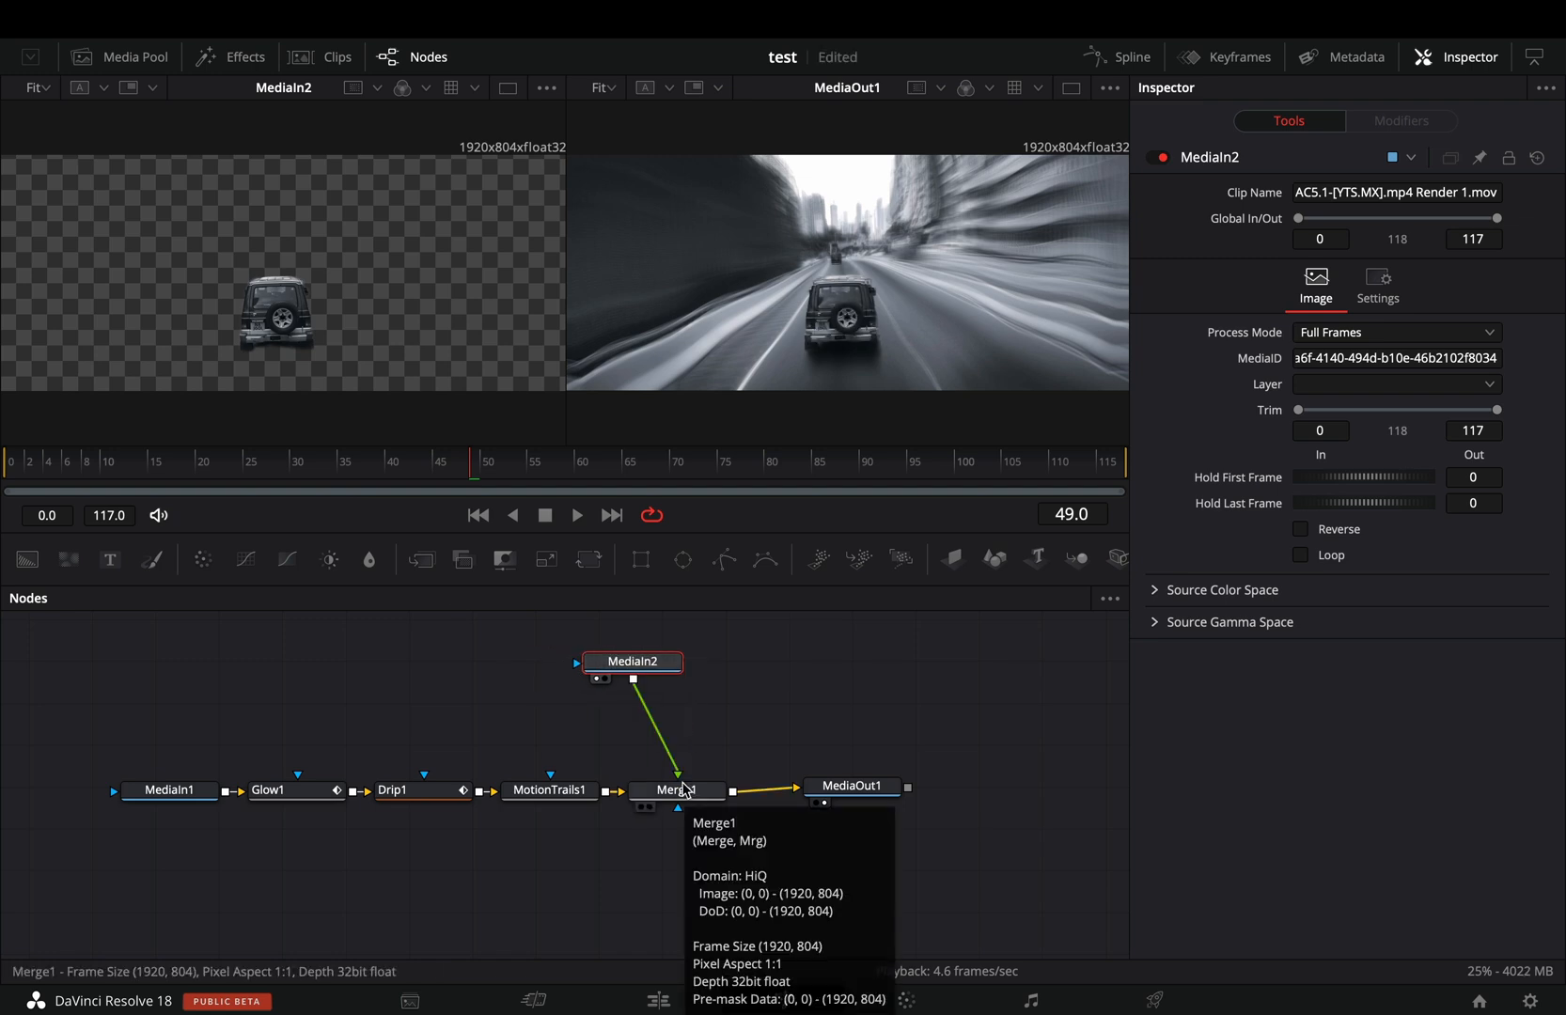